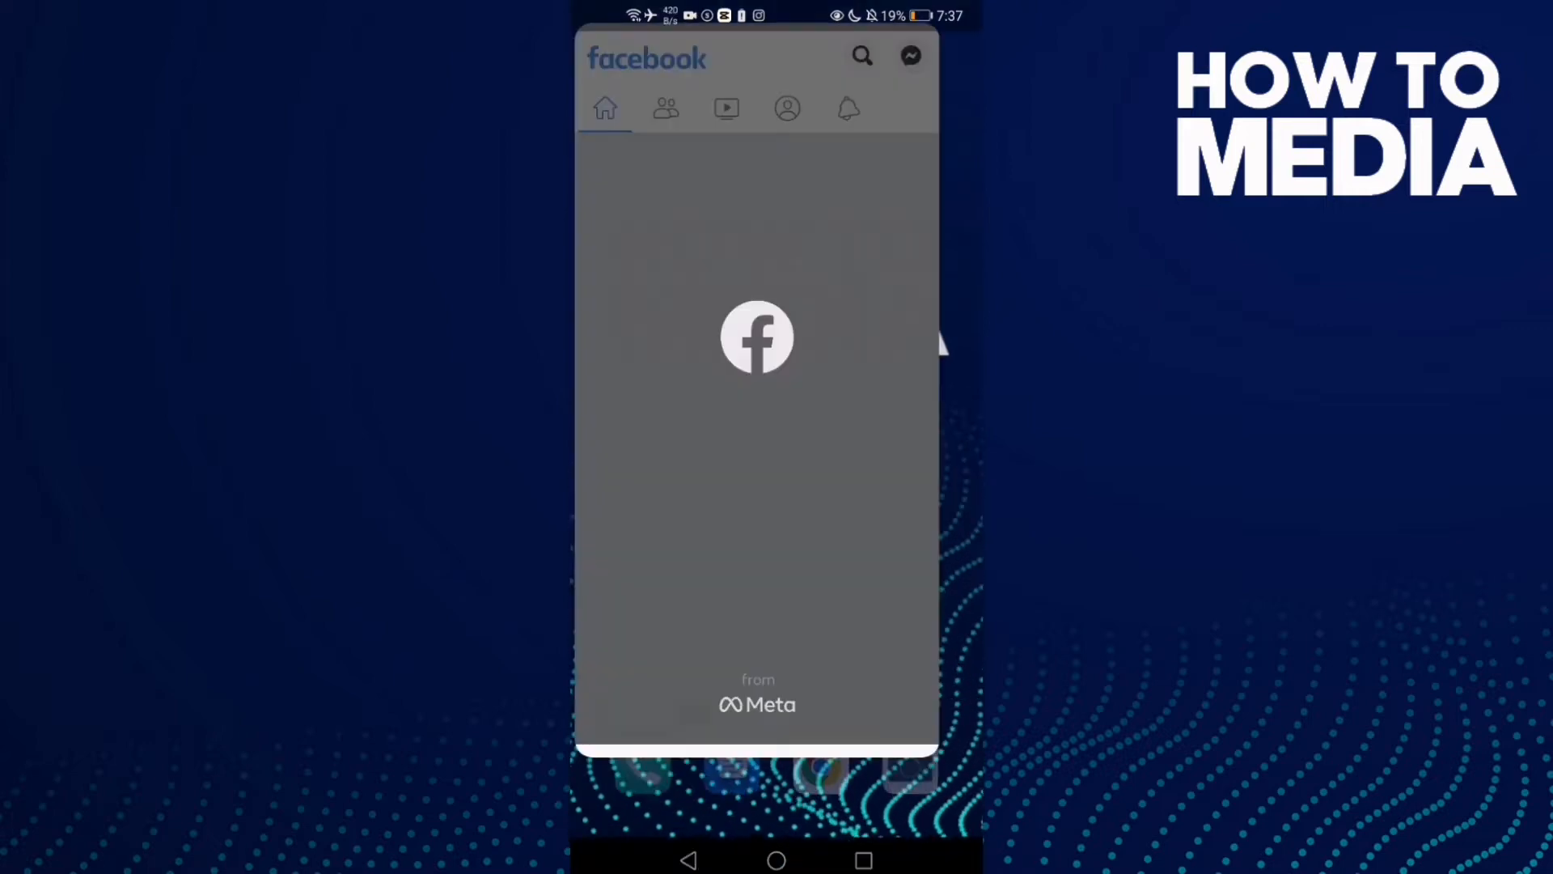
- Reveal the Settings & Privacy options from the main Facebook menu
click(947, 59)
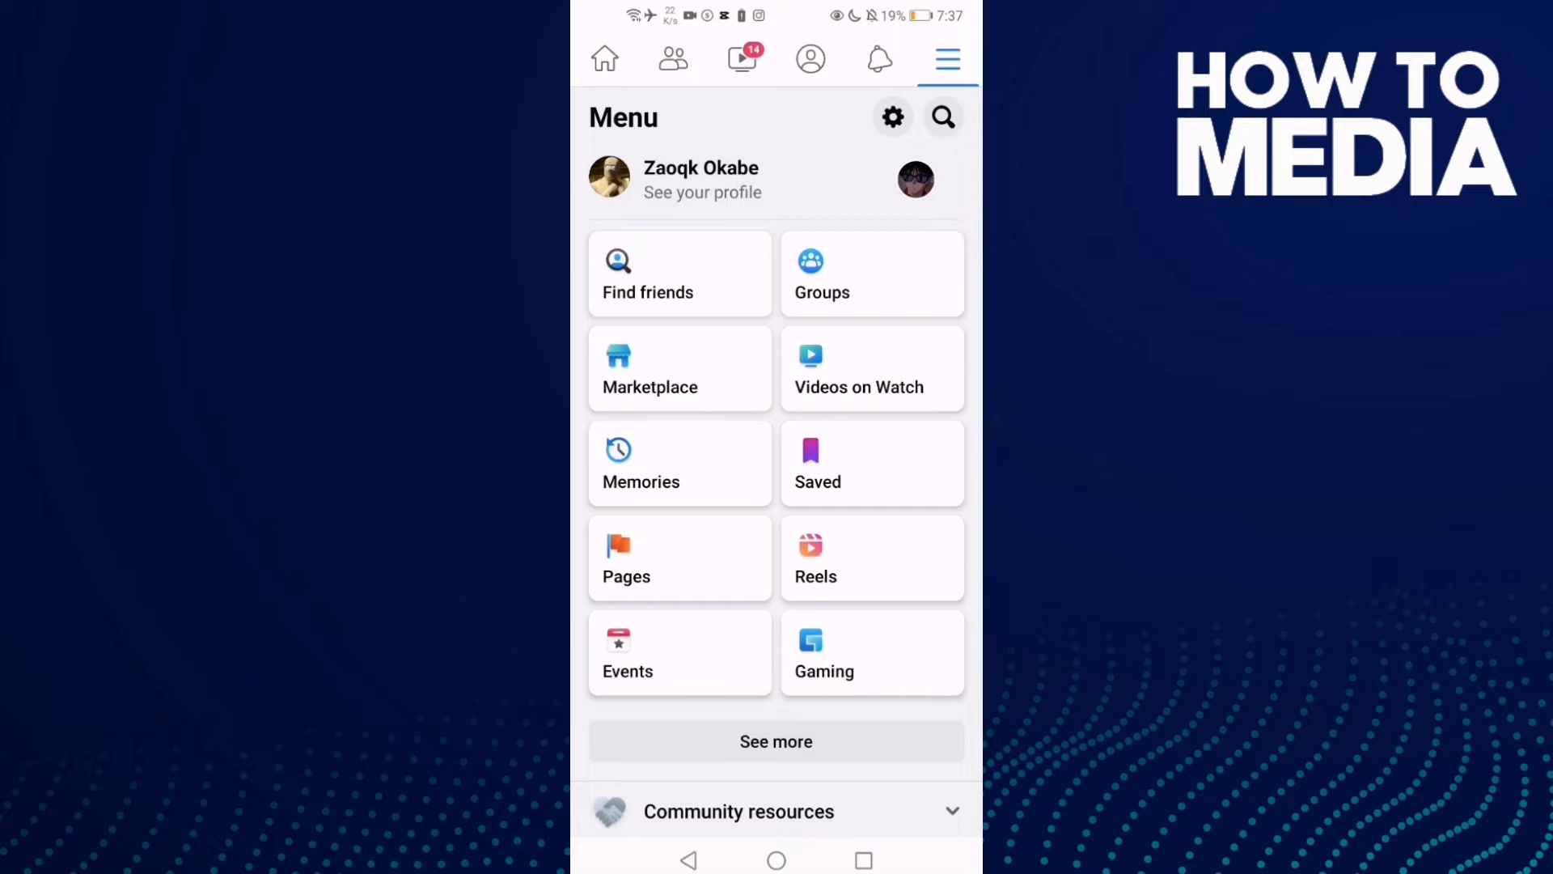
scroll(down, 3)
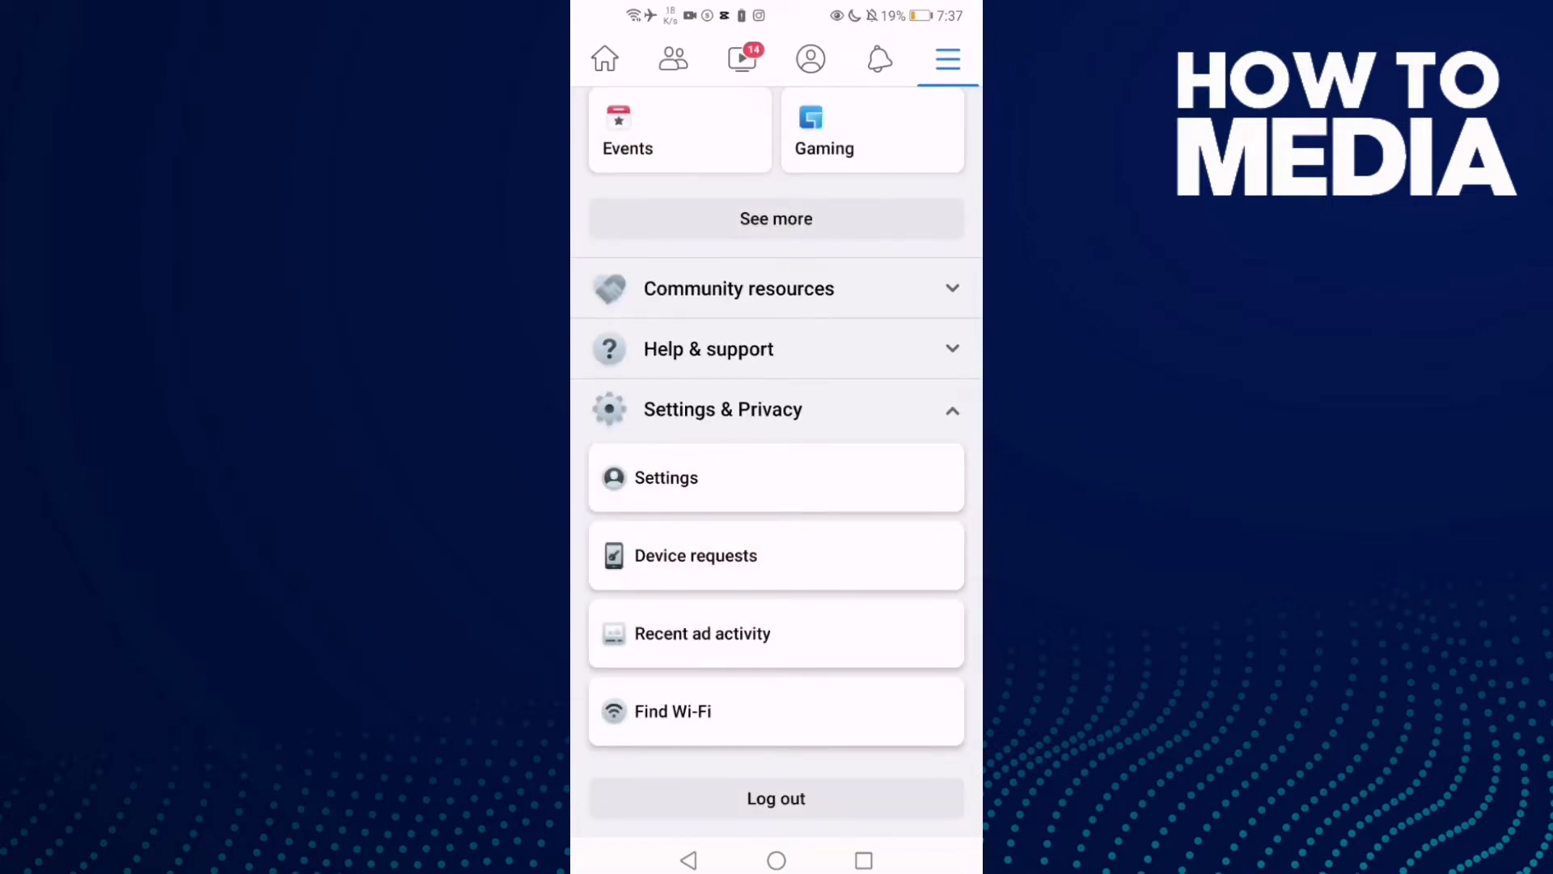
- Reach the Your information section of the Settings & privacy page
click(665, 477)
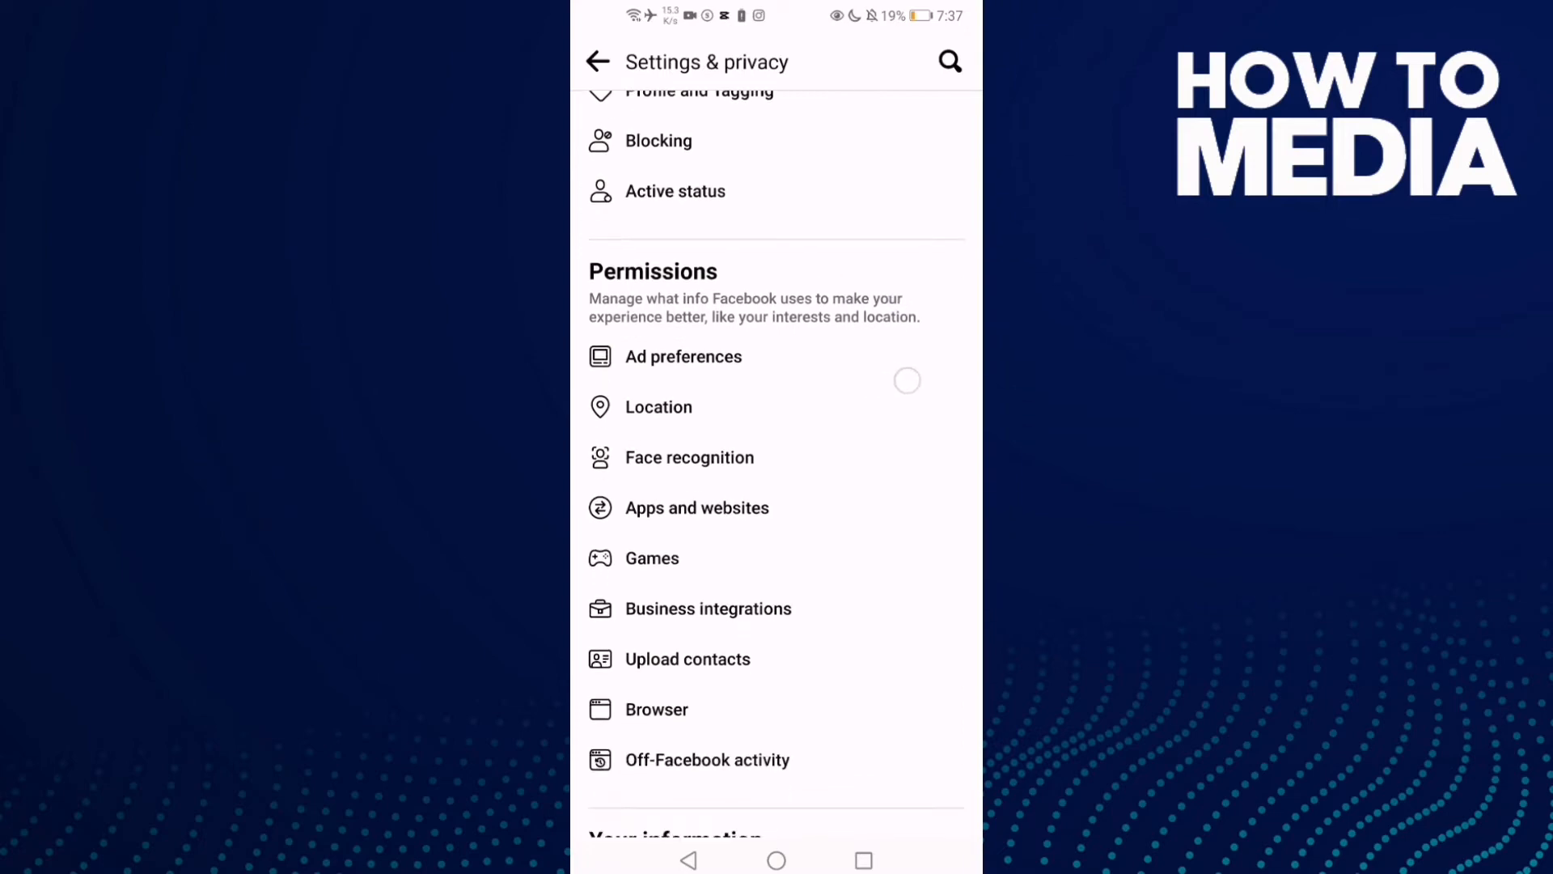
scroll(down, 3)
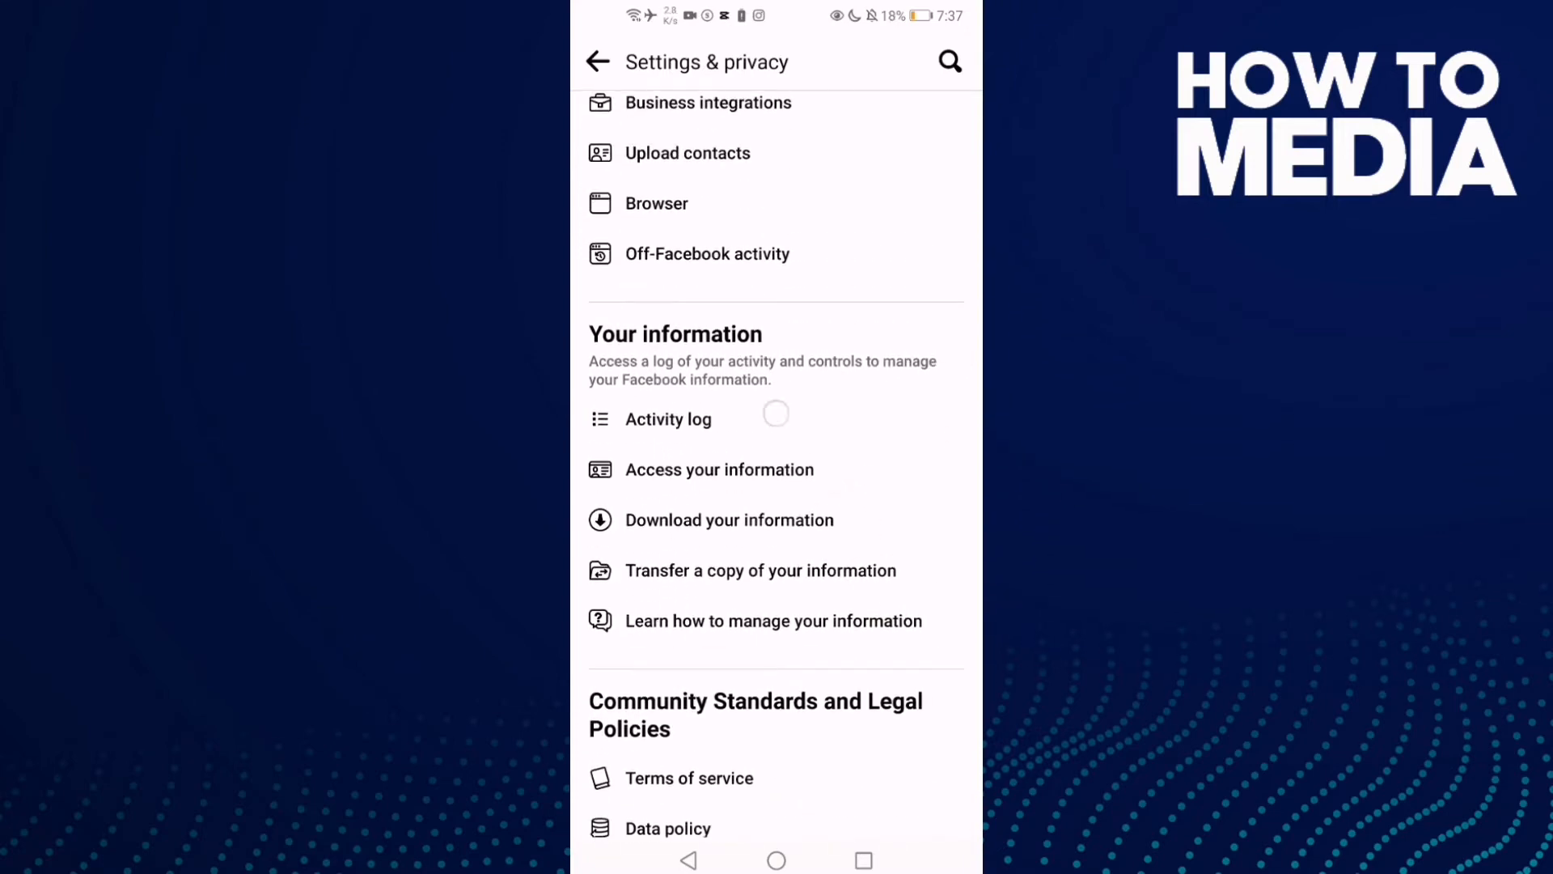
click(669, 419)
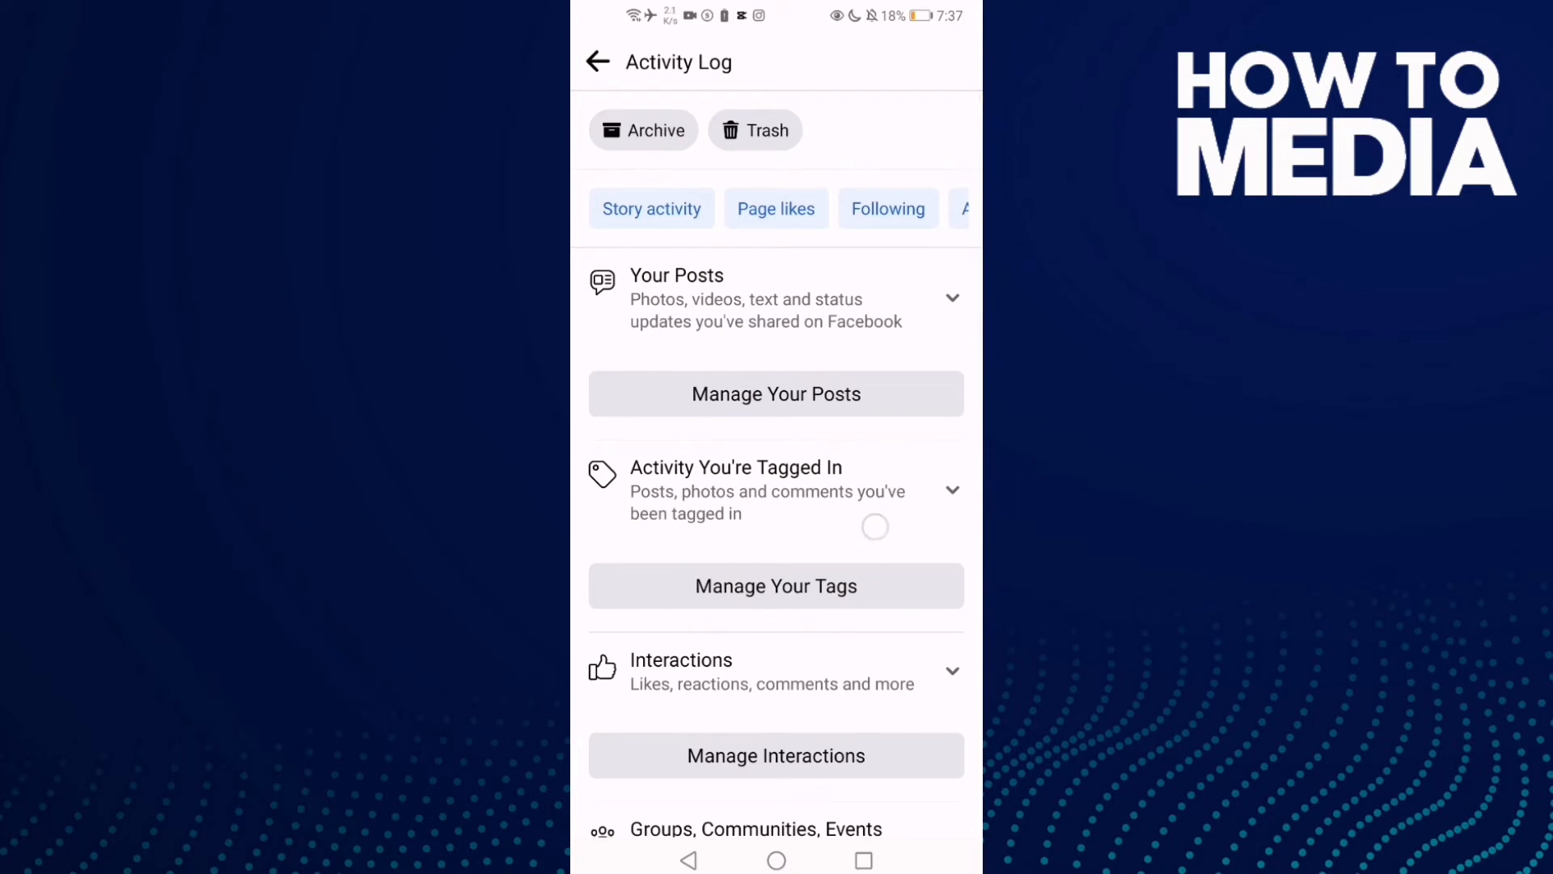
scroll(down, 3)
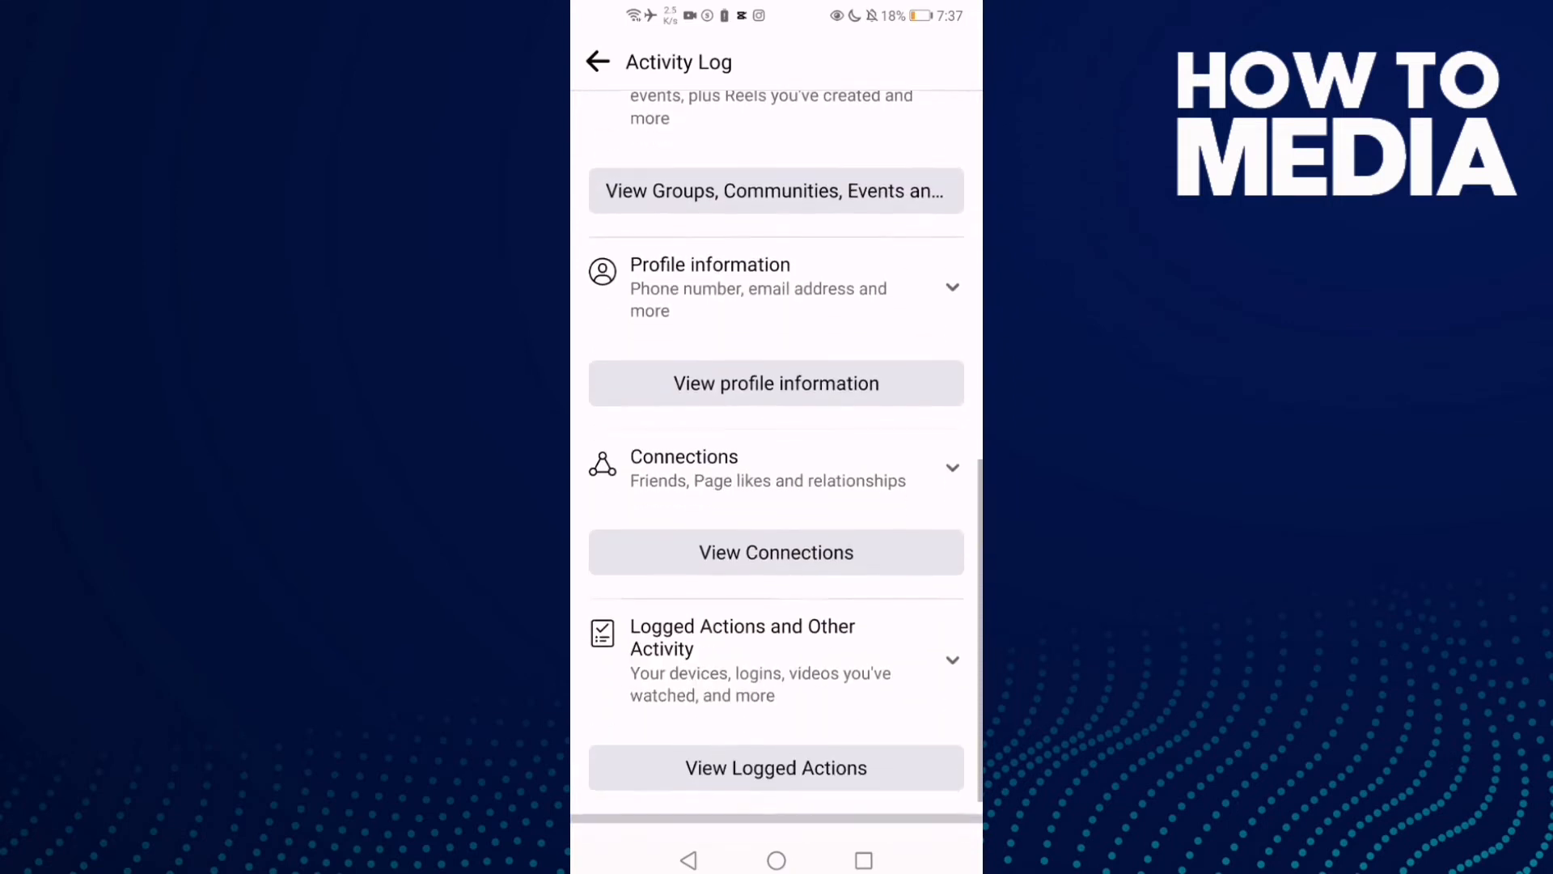
click(599, 61)
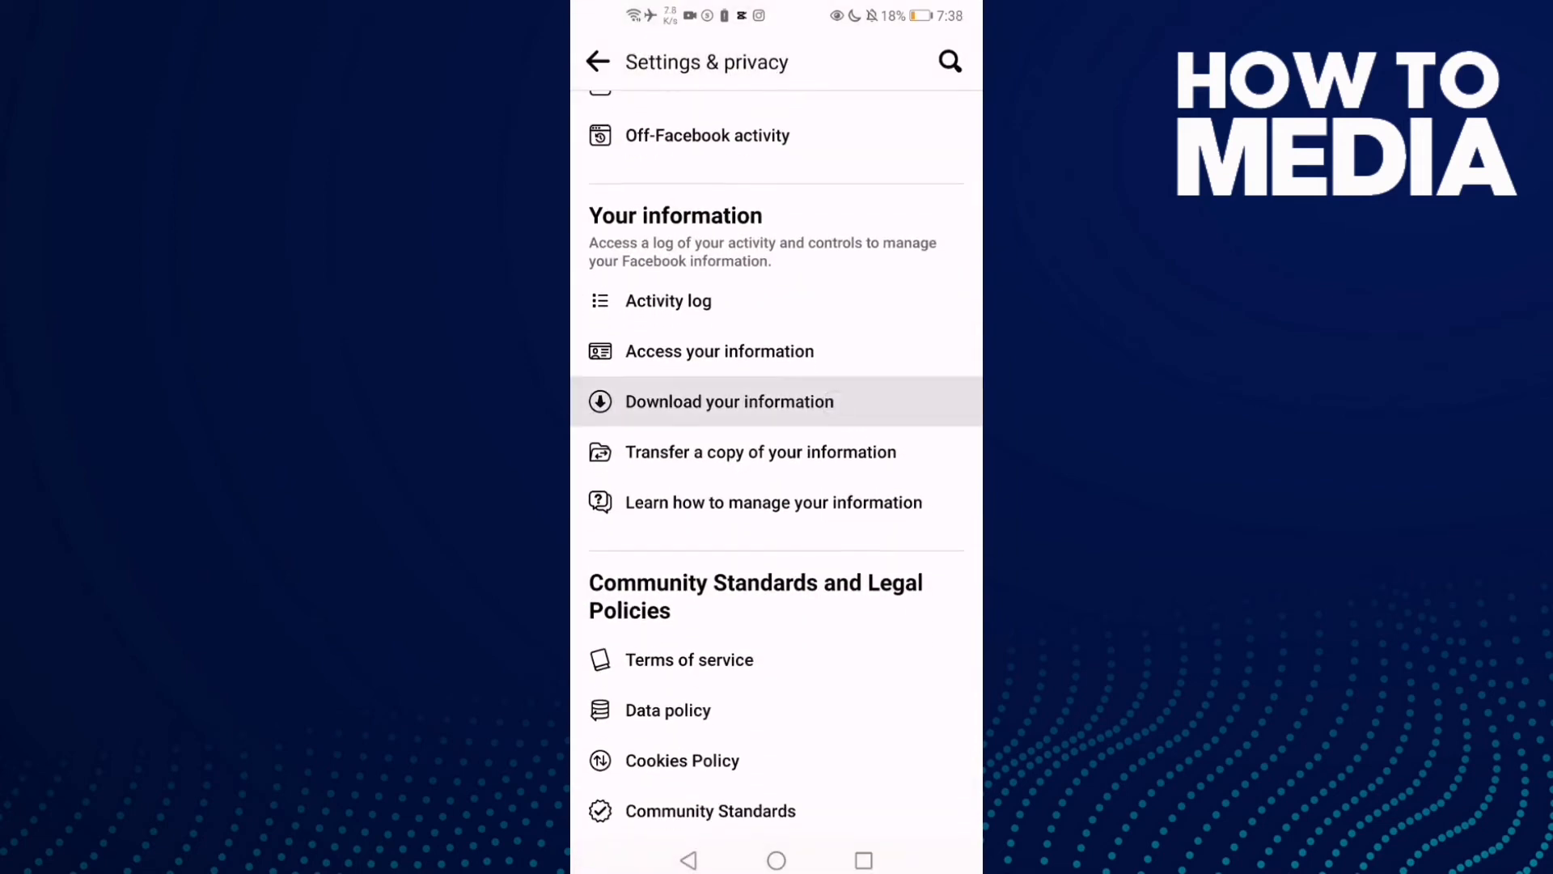
- In Download Your Information, deselect all categories and keep only Facebook Marketplace
click(728, 401)
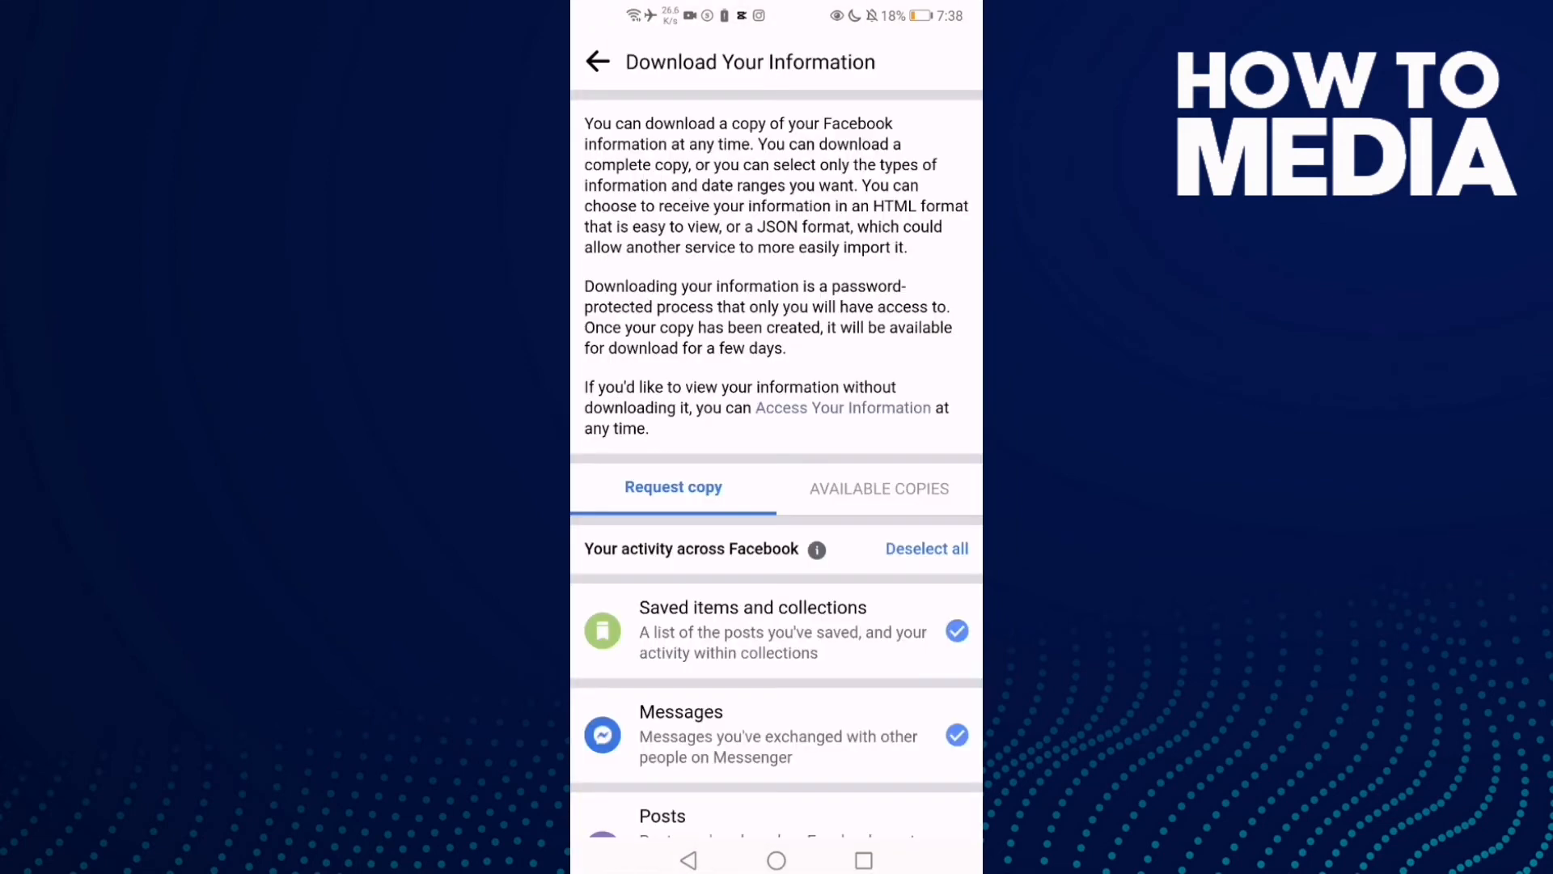
click(927, 549)
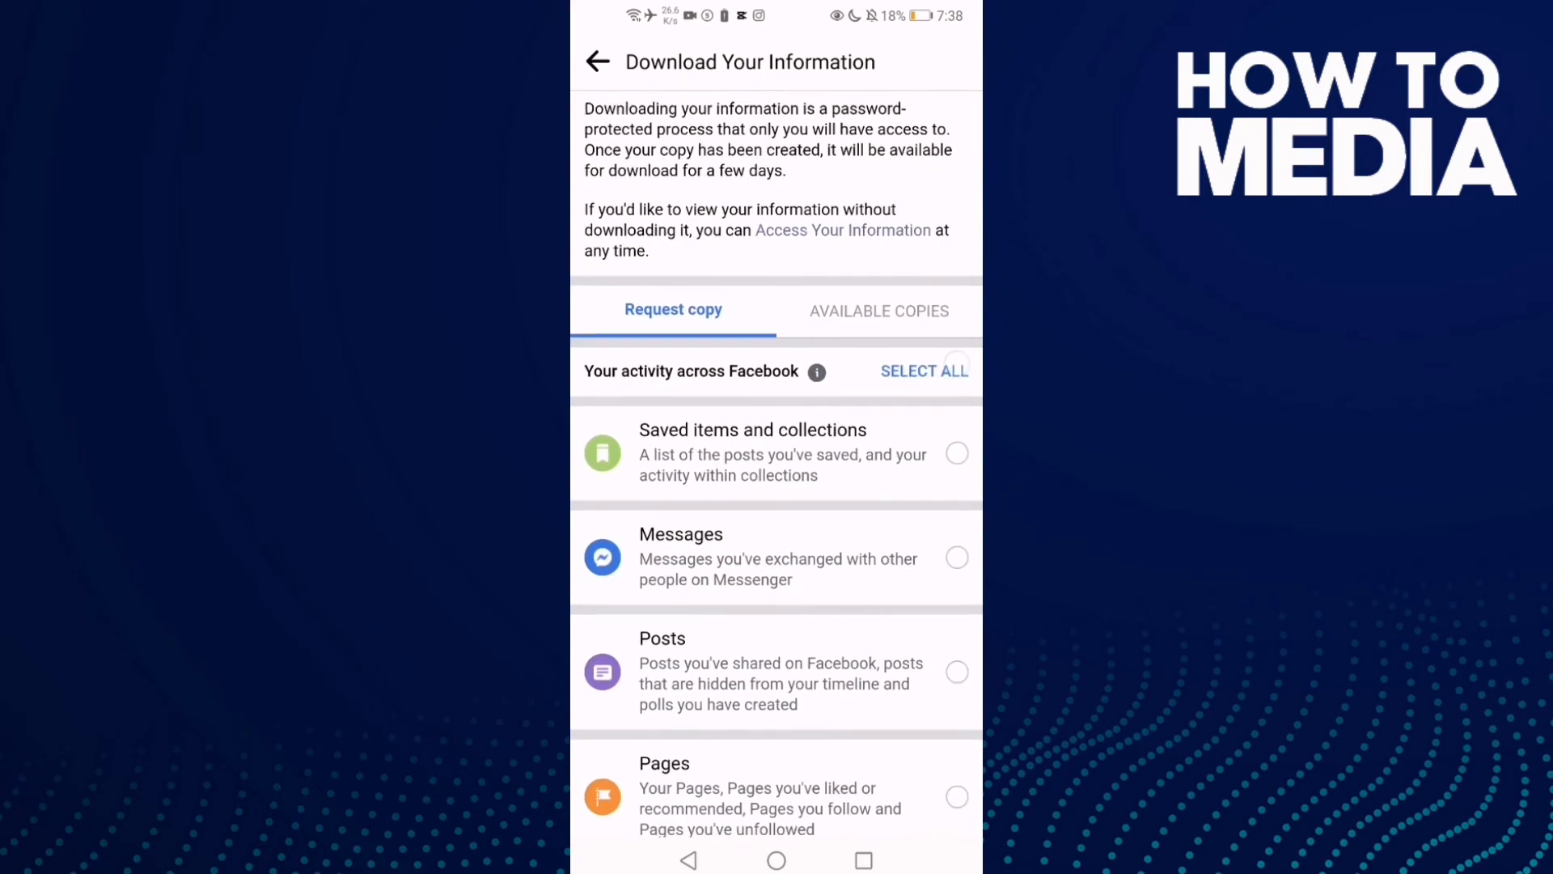
scroll(down, 3)
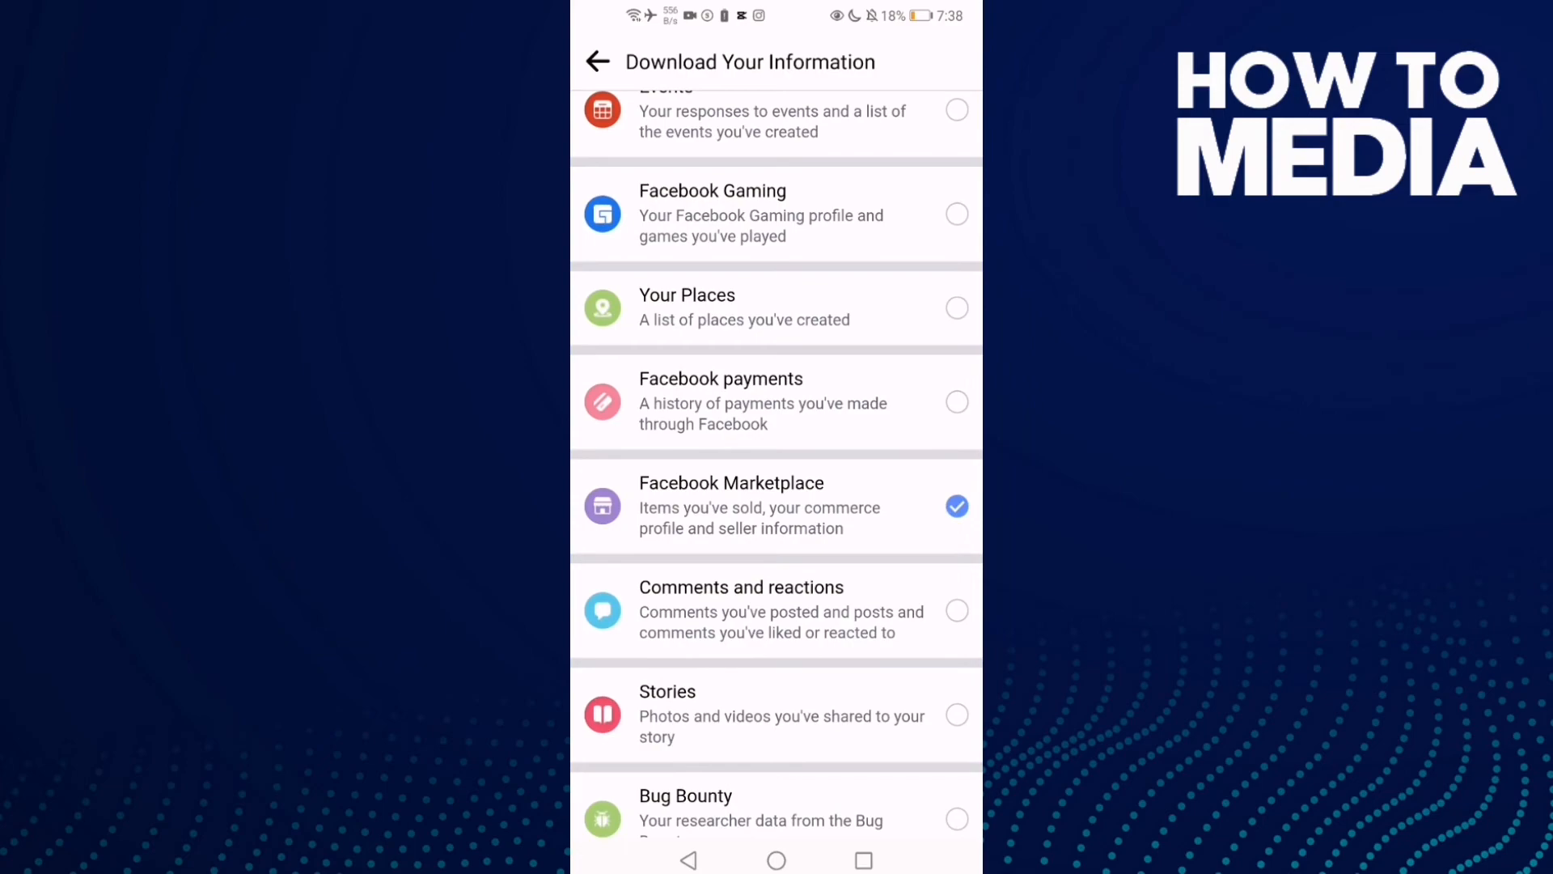
scroll(down, 3)
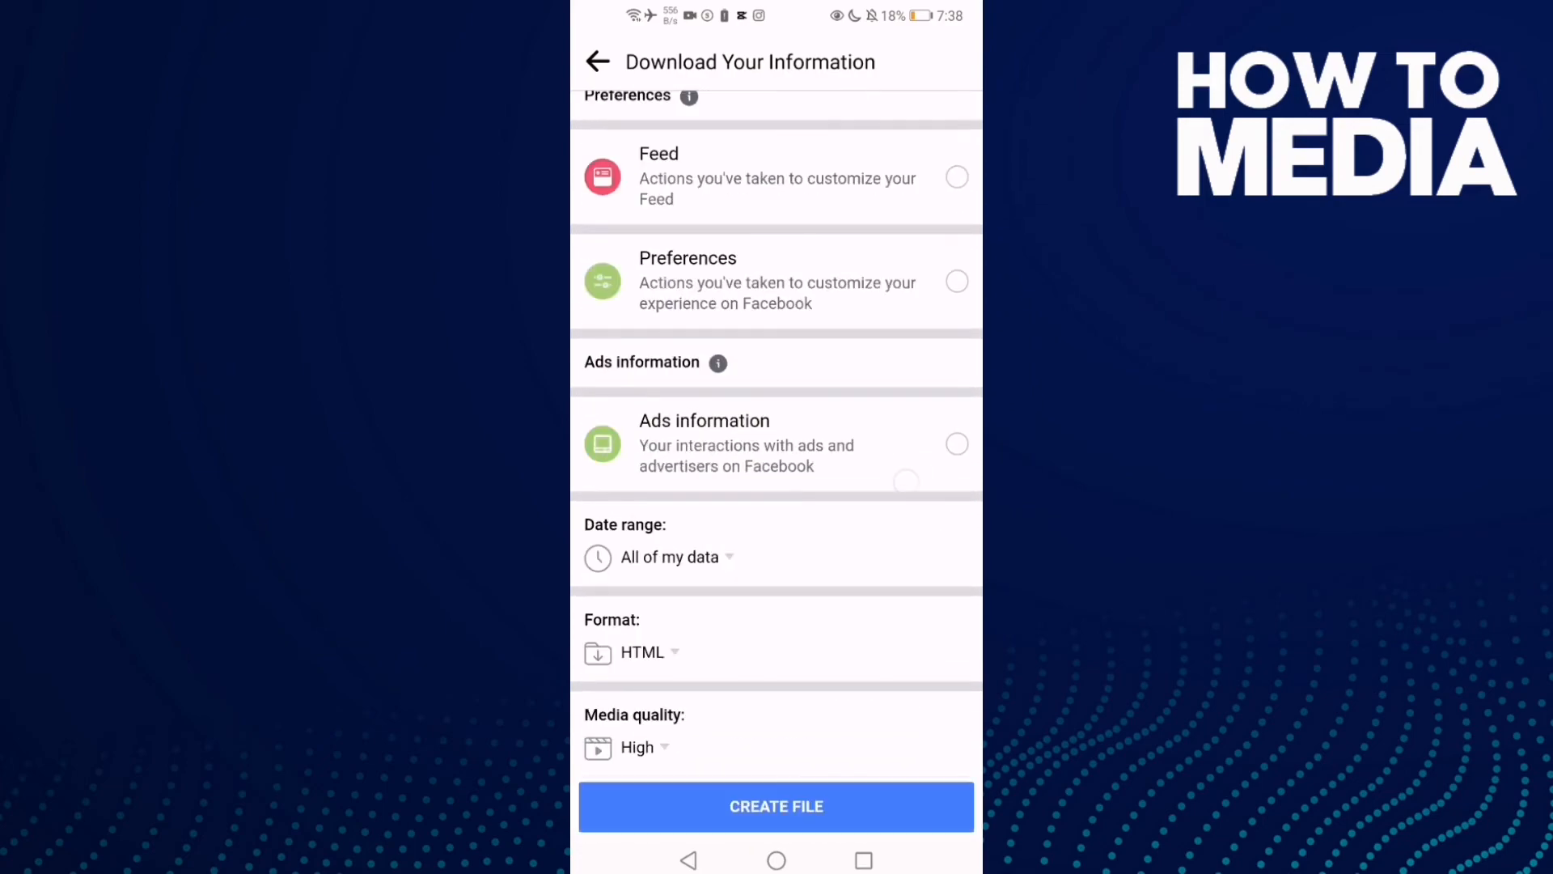
- Create the Marketplace HTML data copy, then return to the phone's home screen
click(775, 806)
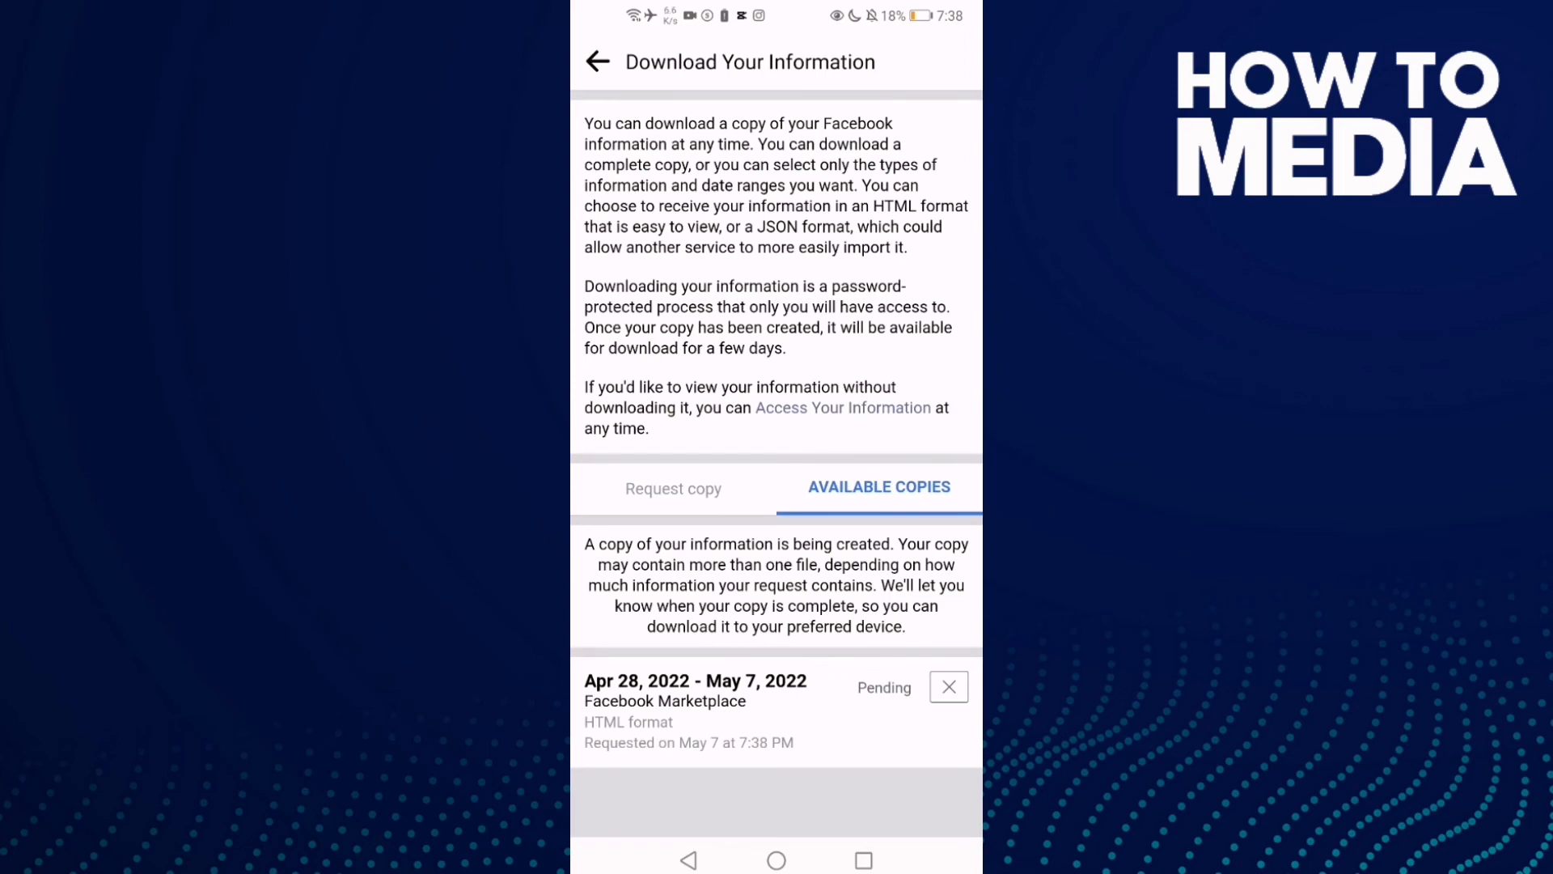
click(775, 860)
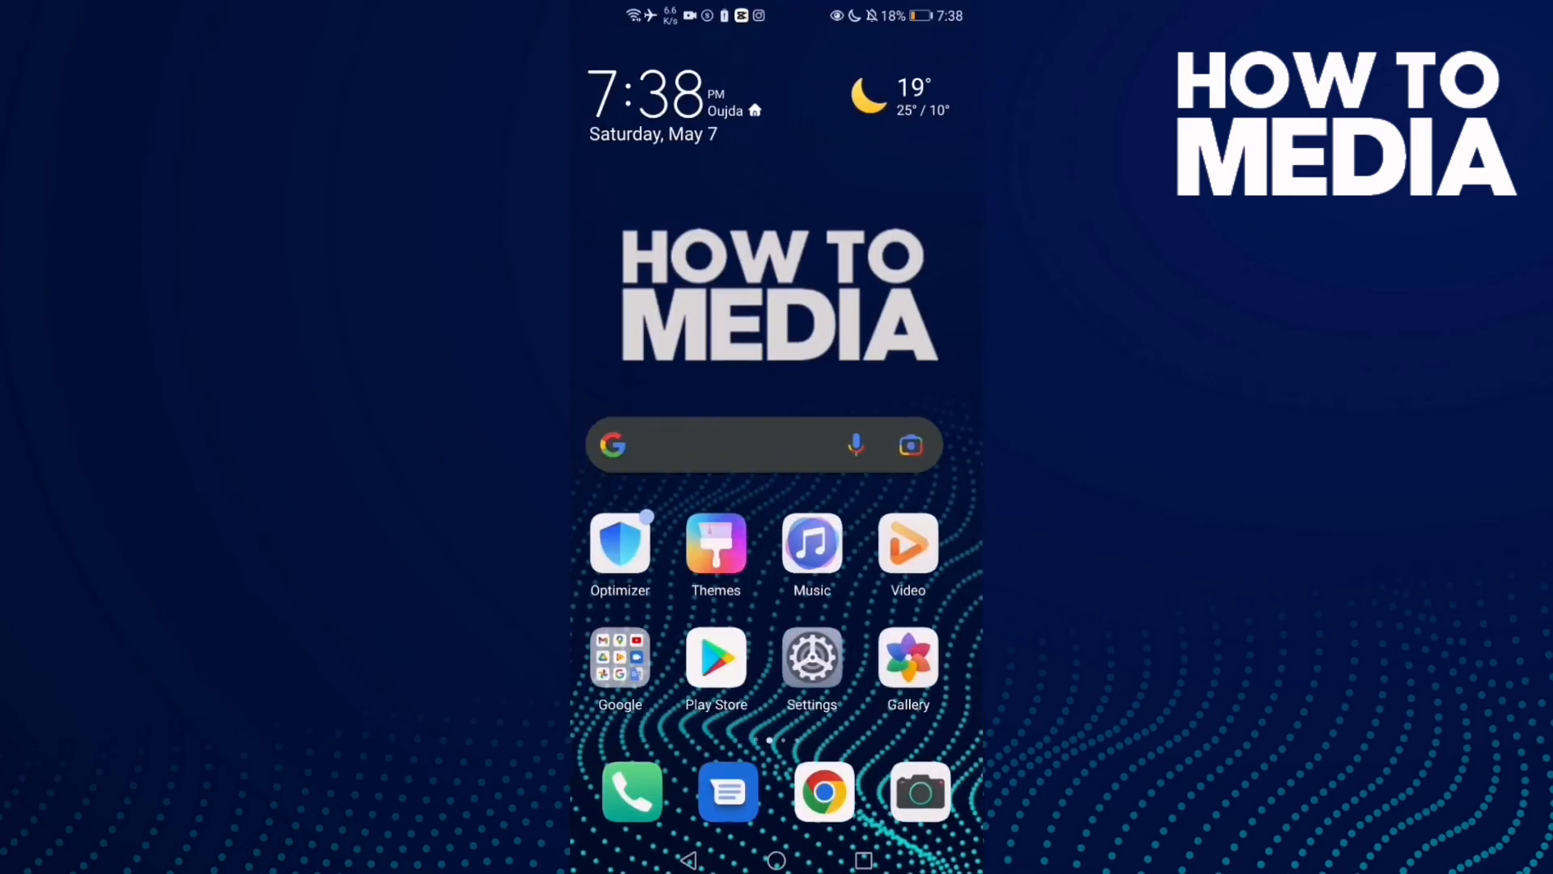